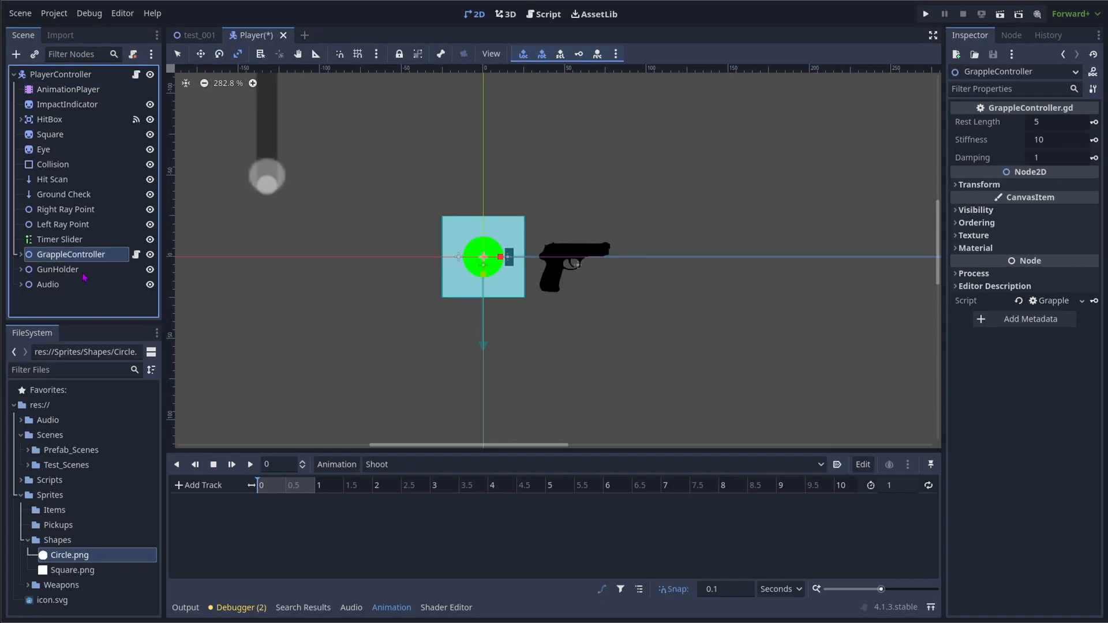
Draw a thick black rectangle outline near the top of the transparent canvas with the shape tool.
{"action": "left_click", "coordinate": [58, 270]}
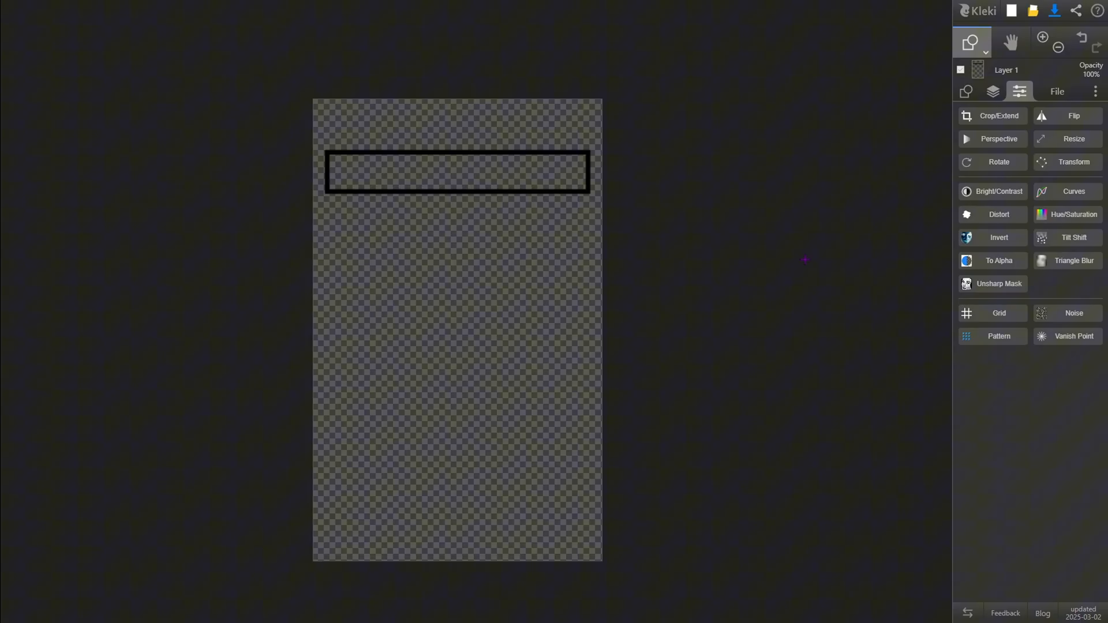
{"action": "left_click", "coordinate": [1073, 162]}
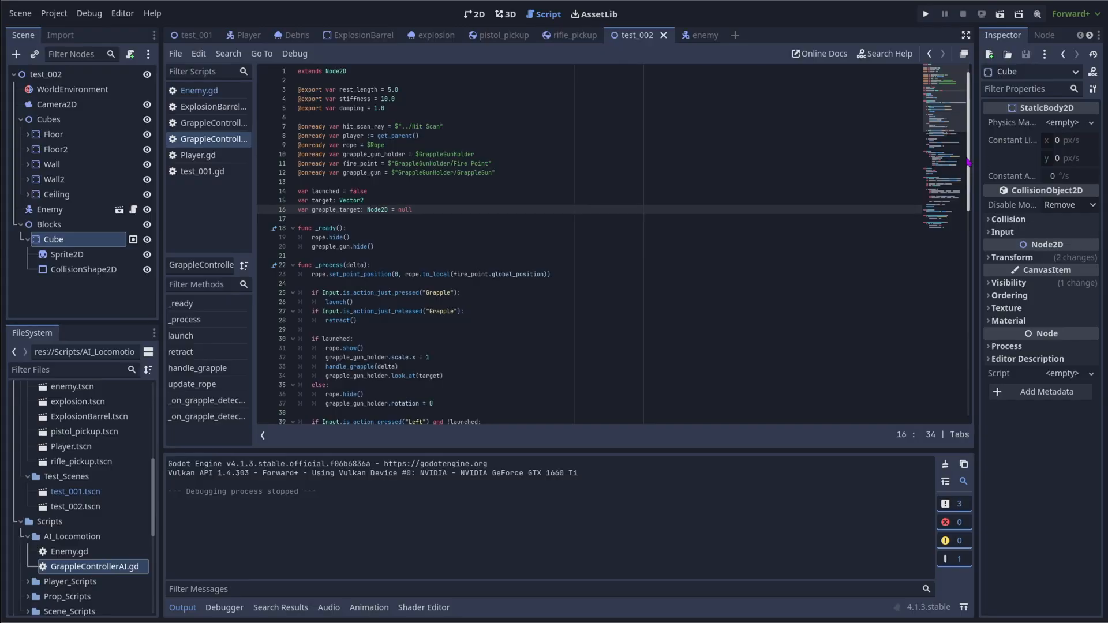
Scroll through GrappleControllerAI.gd to review its grapple variables and functions.
{"action": "scroll", "scroll_direction": "down", "scroll_amount": 3}
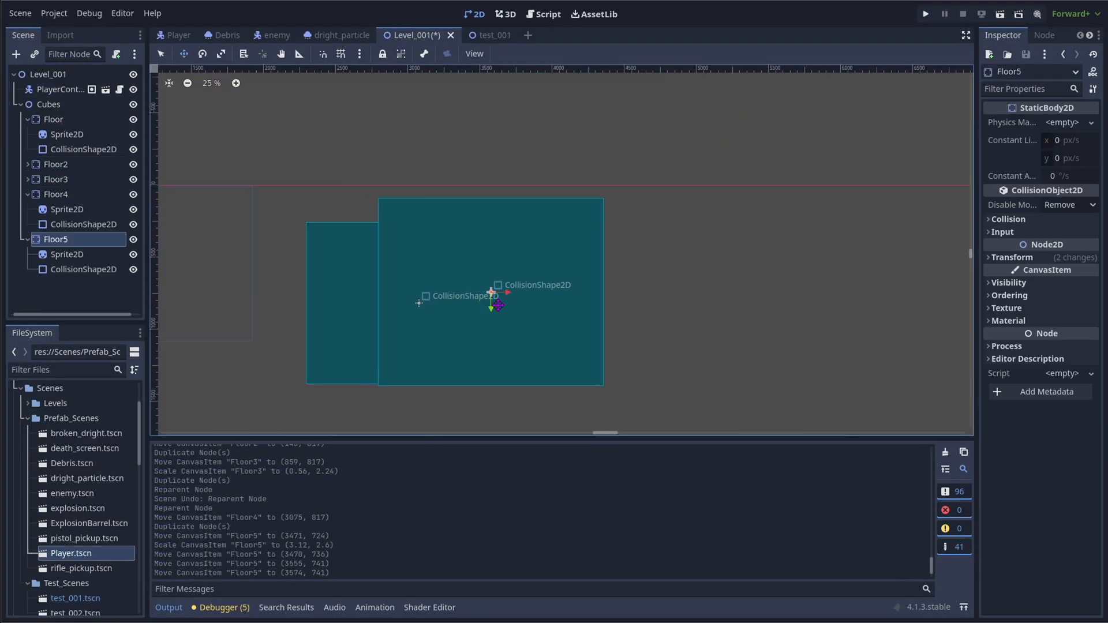
Run the project so the main menu with Play, Settings and Quit appears.
{"action": "left_click", "coordinate": [924, 14]}
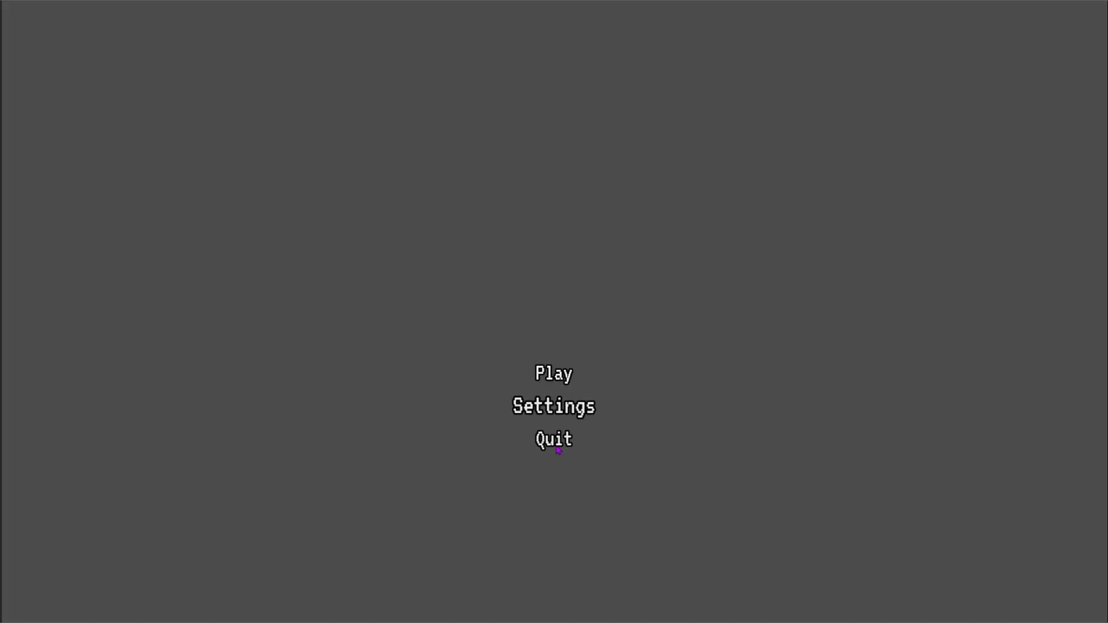
{"action": "mouse_move", "coordinate": [557, 420]}
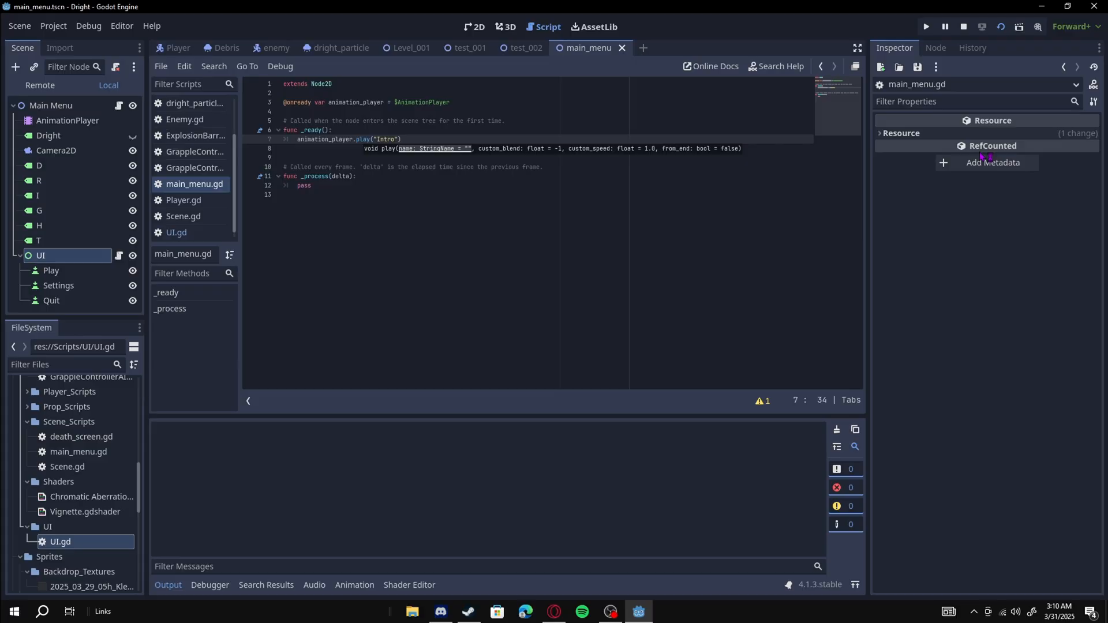
Run the main menu scene with the Intro animation and choose Play.
{"action": "left_click", "coordinate": [924, 26]}
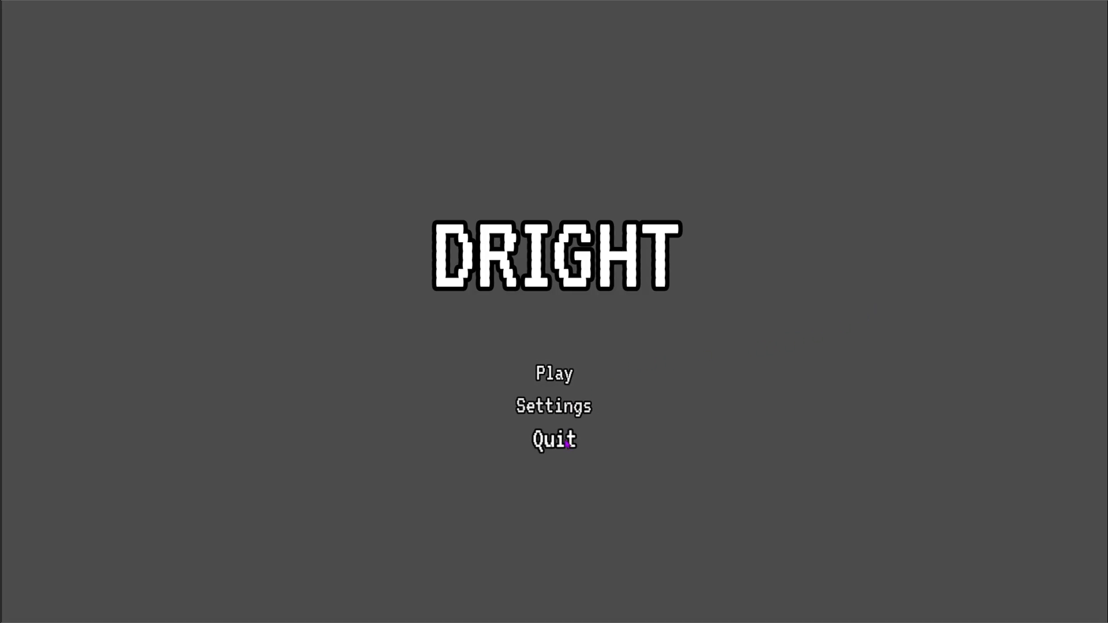
{"action": "mouse_move", "coordinate": [699, 355]}
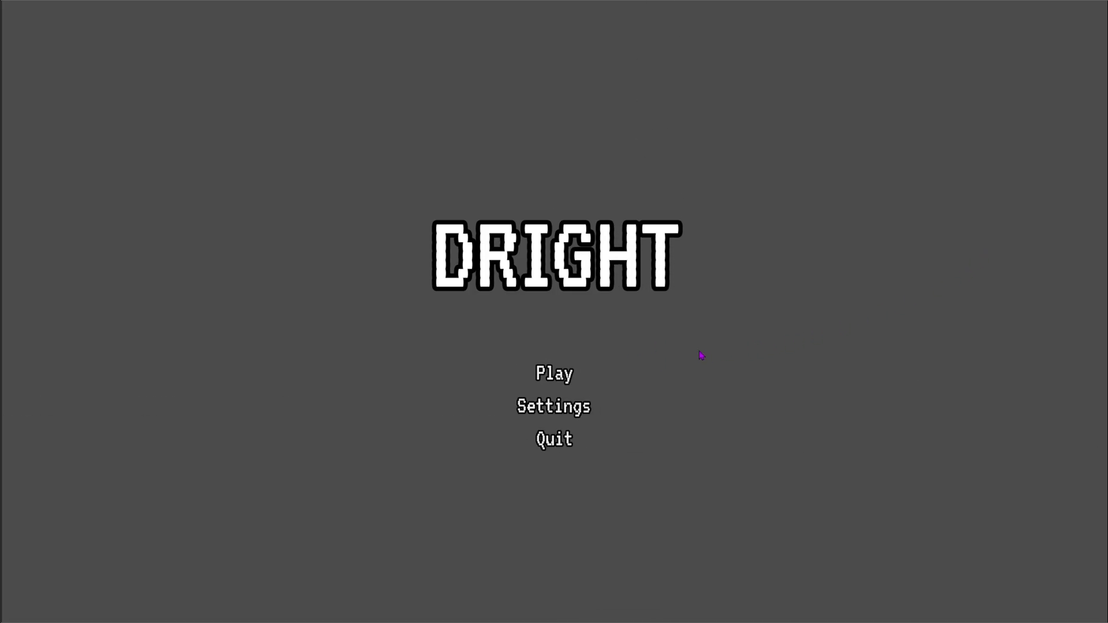
{"action": "mouse_move", "coordinate": [558, 389]}
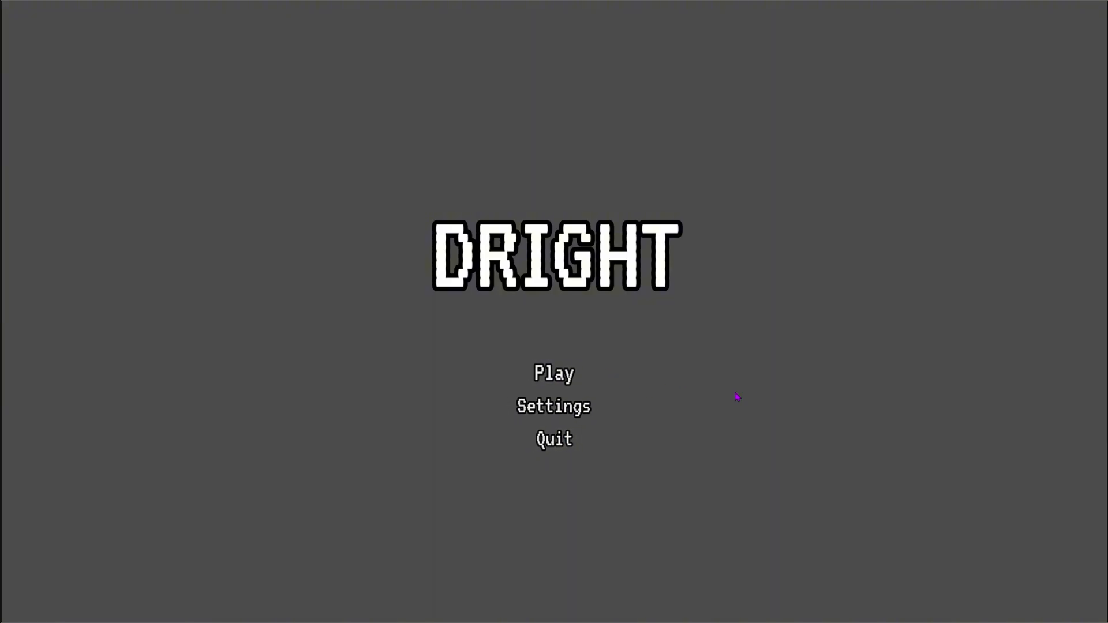
{"action": "left_click", "coordinate": [554, 372]}
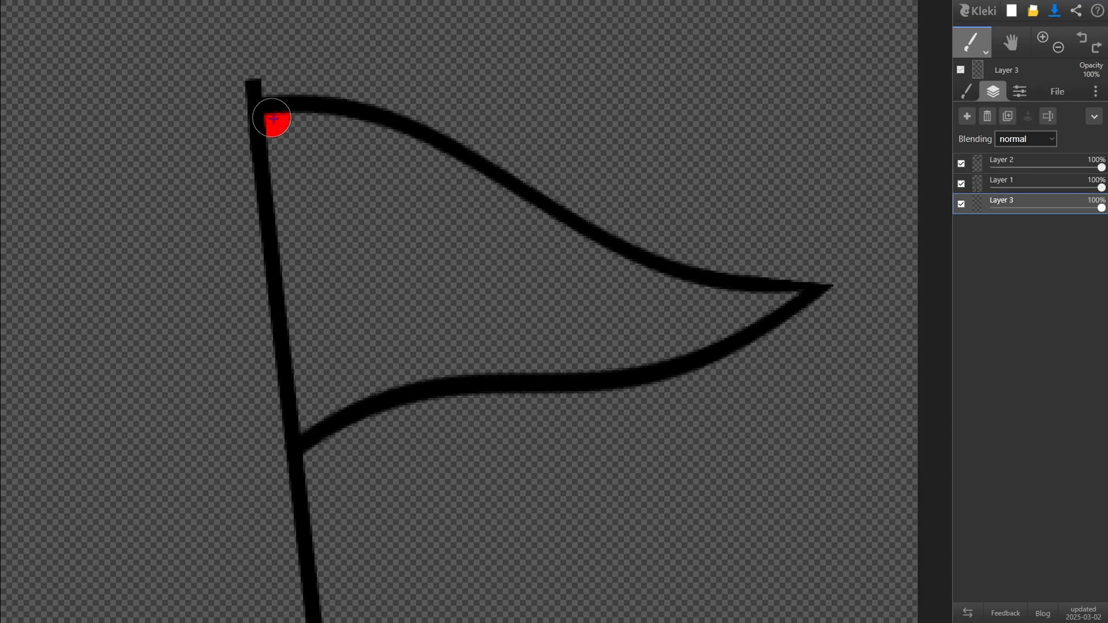
Paint the top of the pennant flag on the new layer.
{"action": "left_click_drag", "start_coordinate": [272, 118], "coordinate": [523, 220]}
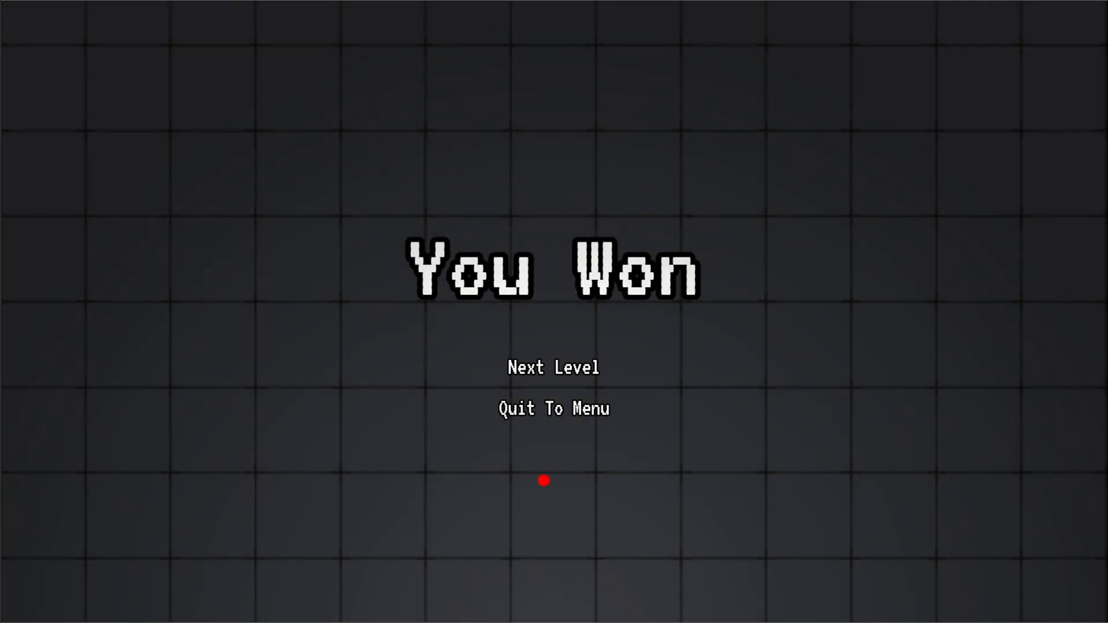
{"action": "mouse_move", "coordinate": [659, 477]}
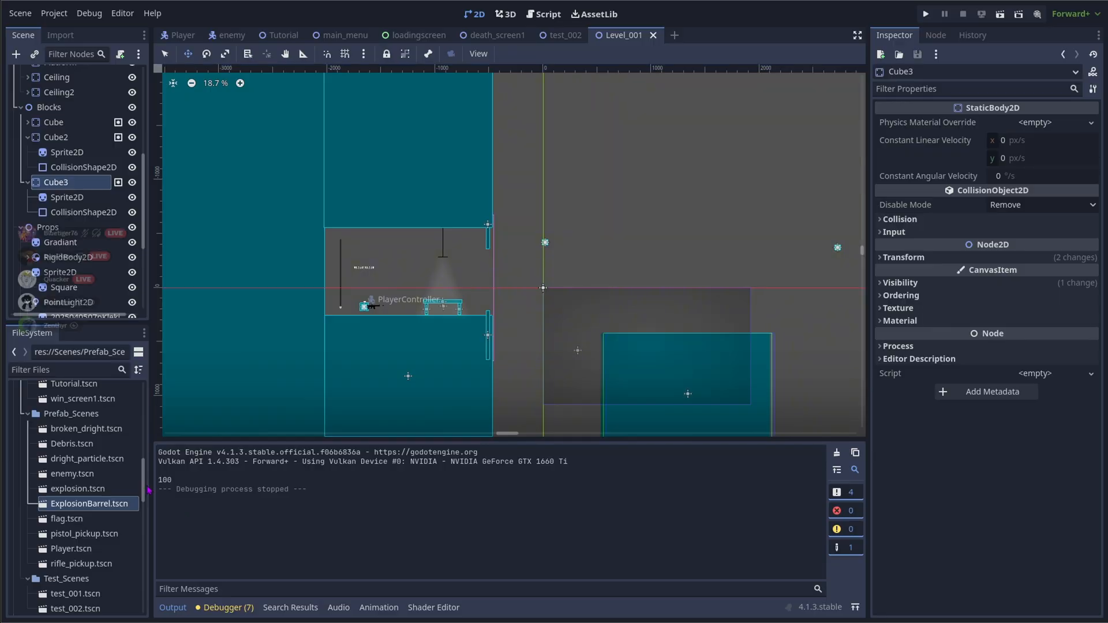
Run the project and choose Play on the DRIGHT main menu.
{"action": "left_click", "coordinate": [925, 14]}
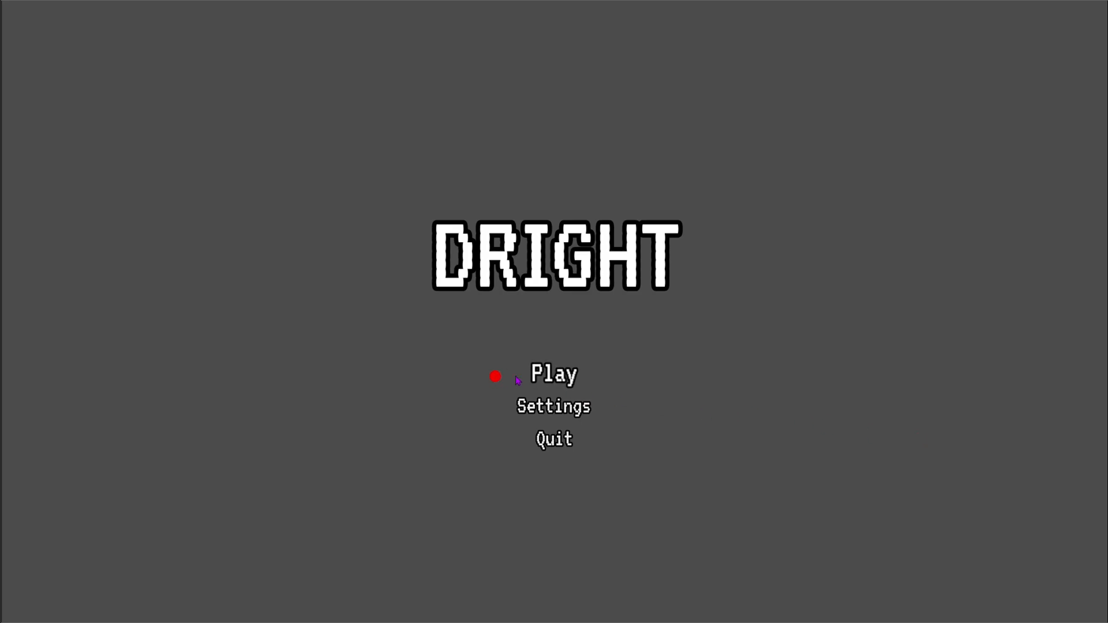
{"action": "left_click", "coordinate": [553, 373]}
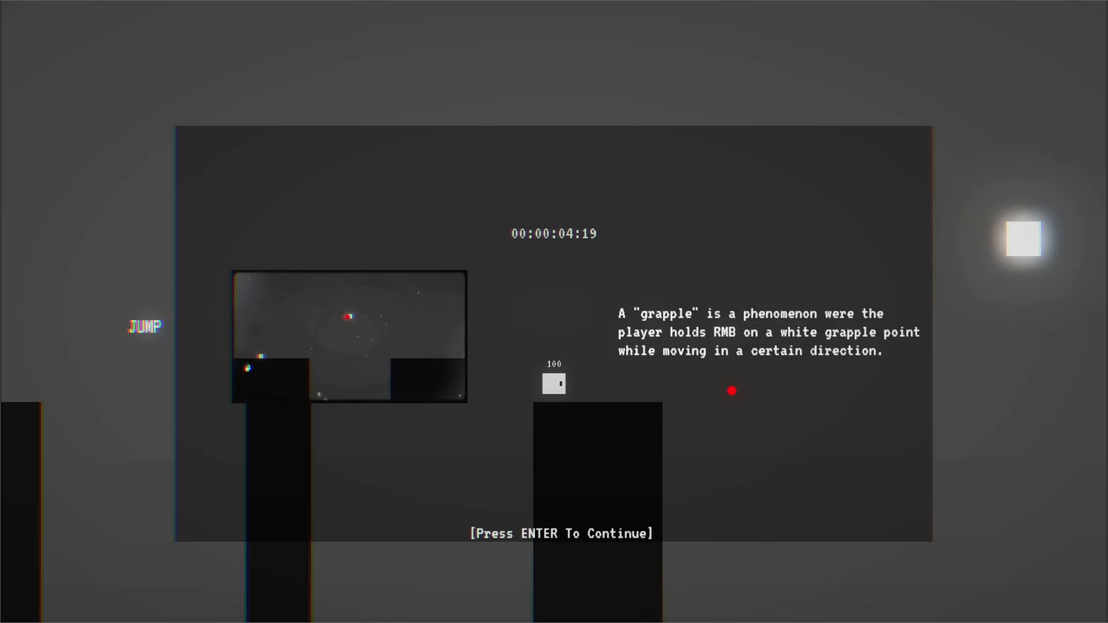
Advance past the grapple, Barrel Boost and Dright species explanation panels.
{"action": "key", "text": "enter"}
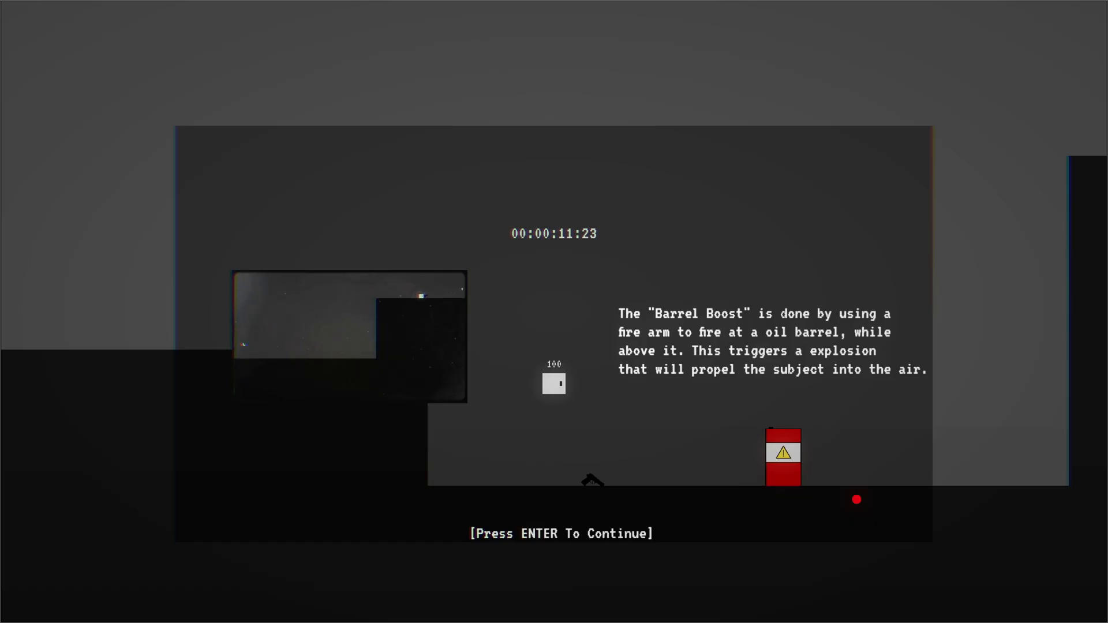
{"action": "key", "text": "enter"}
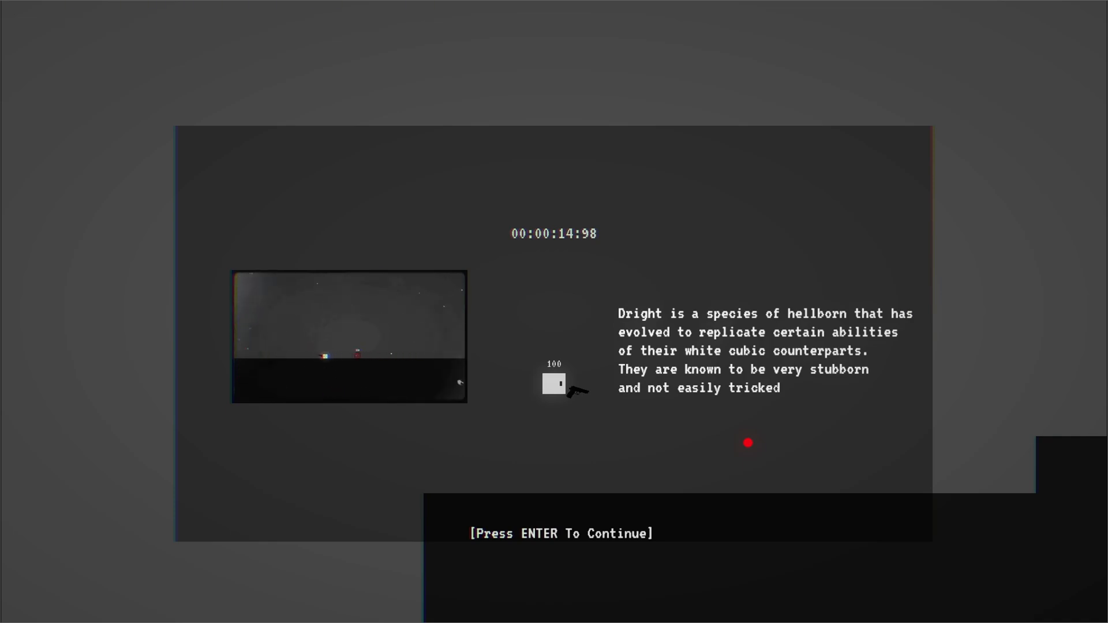
{"action": "key", "text": "enter"}
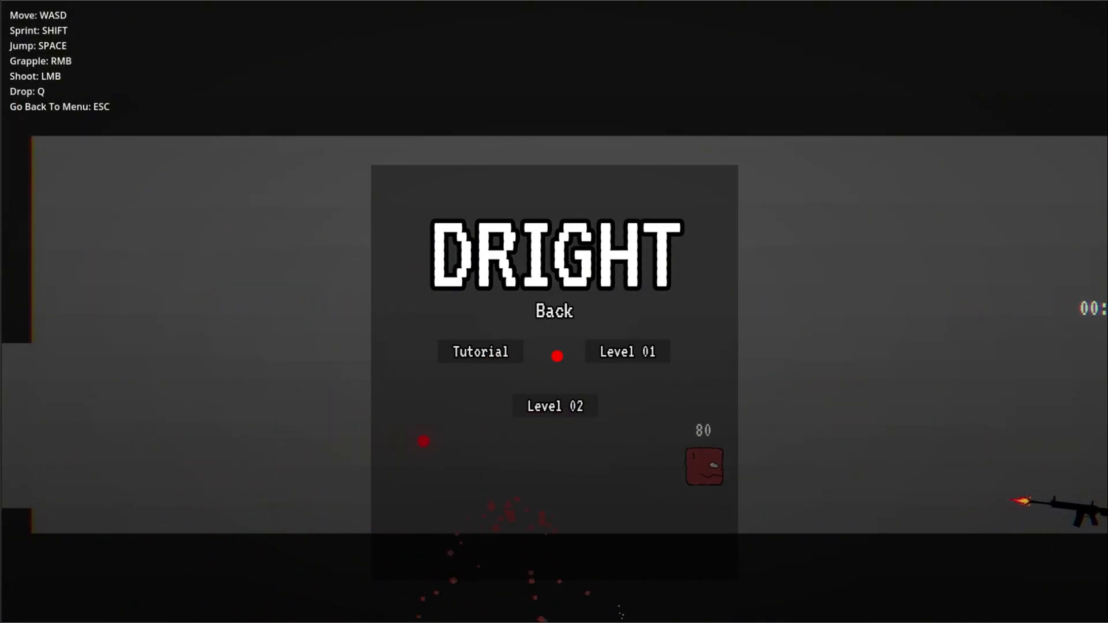
Choose Tutorial from the level-select menu.
{"action": "left_click", "coordinate": [480, 350]}
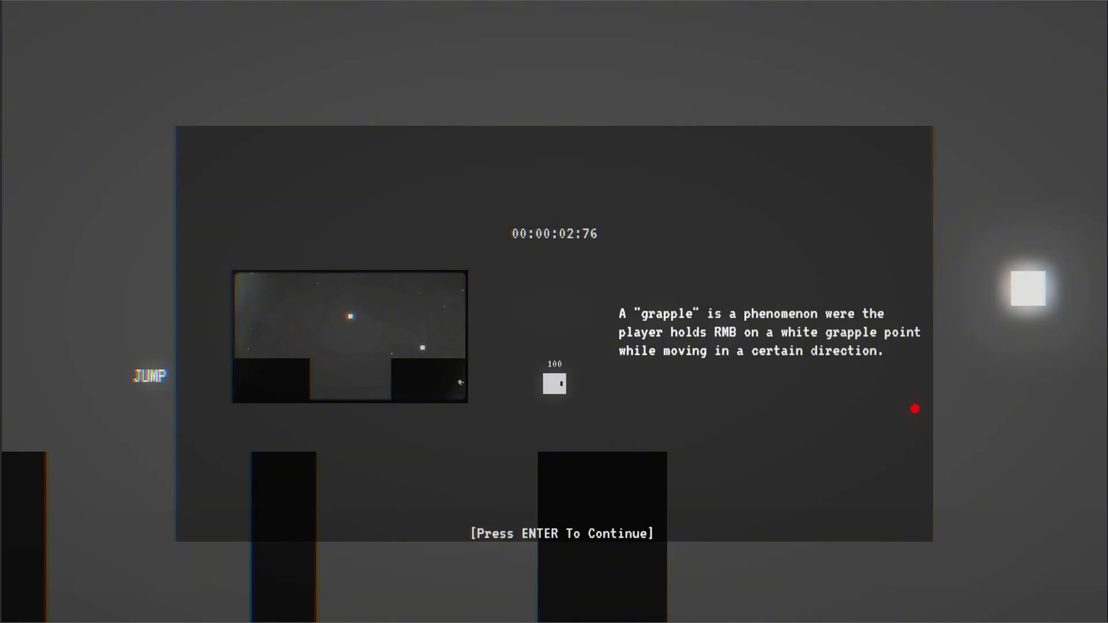
Advance past the grapple and Barrel Boost explanation panels again.
{"action": "key", "text": "enter"}
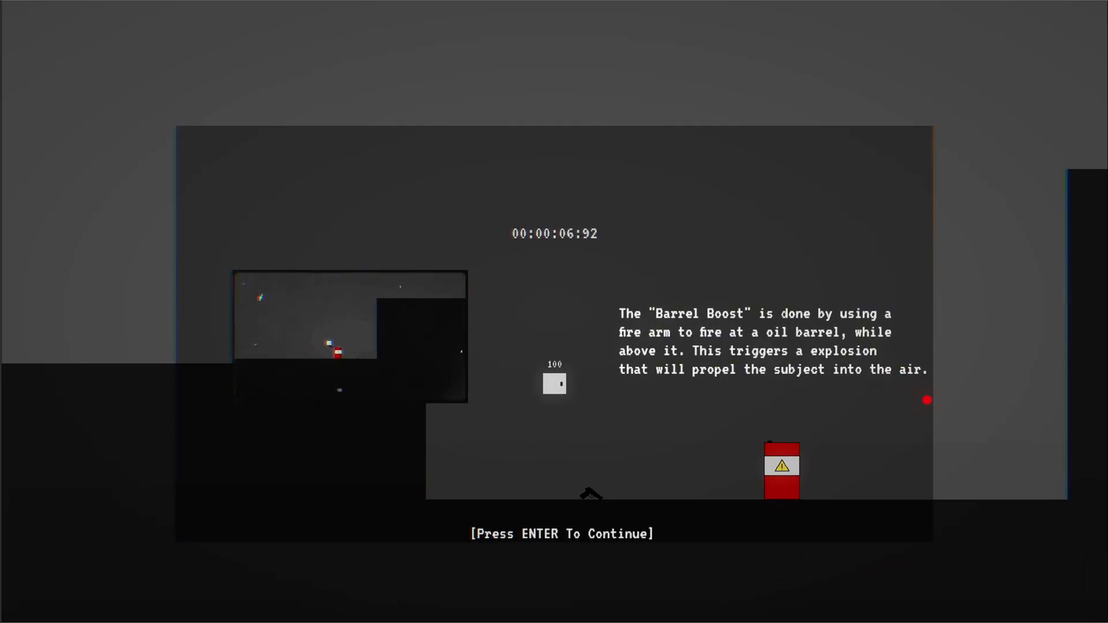
{"action": "key", "text": "enter"}
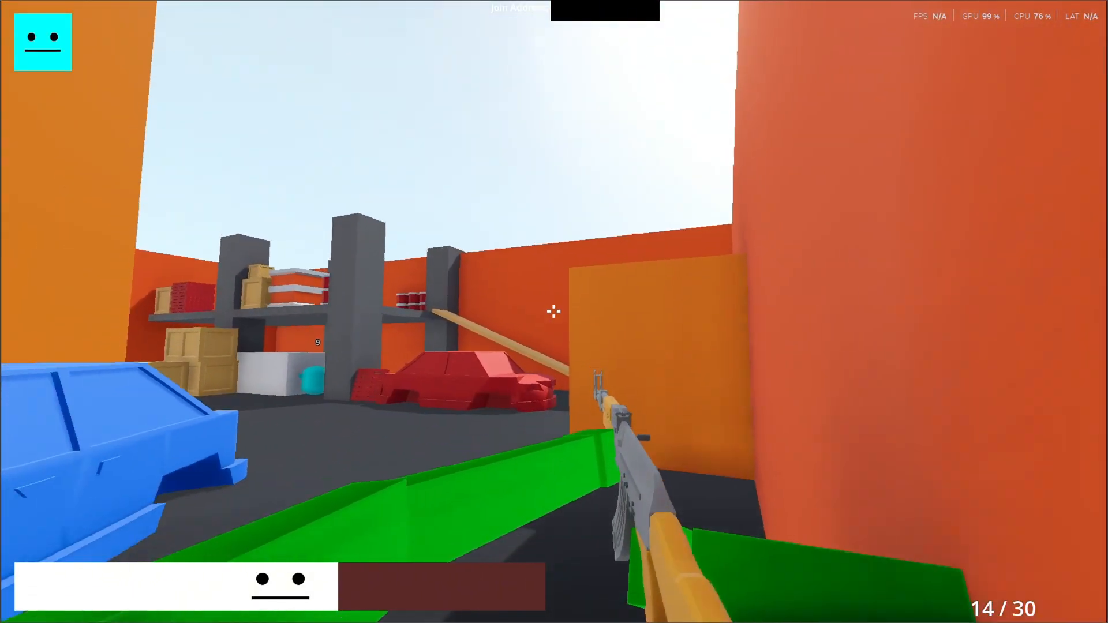
{"action": "mouse_move", "coordinate": [553, 312]}
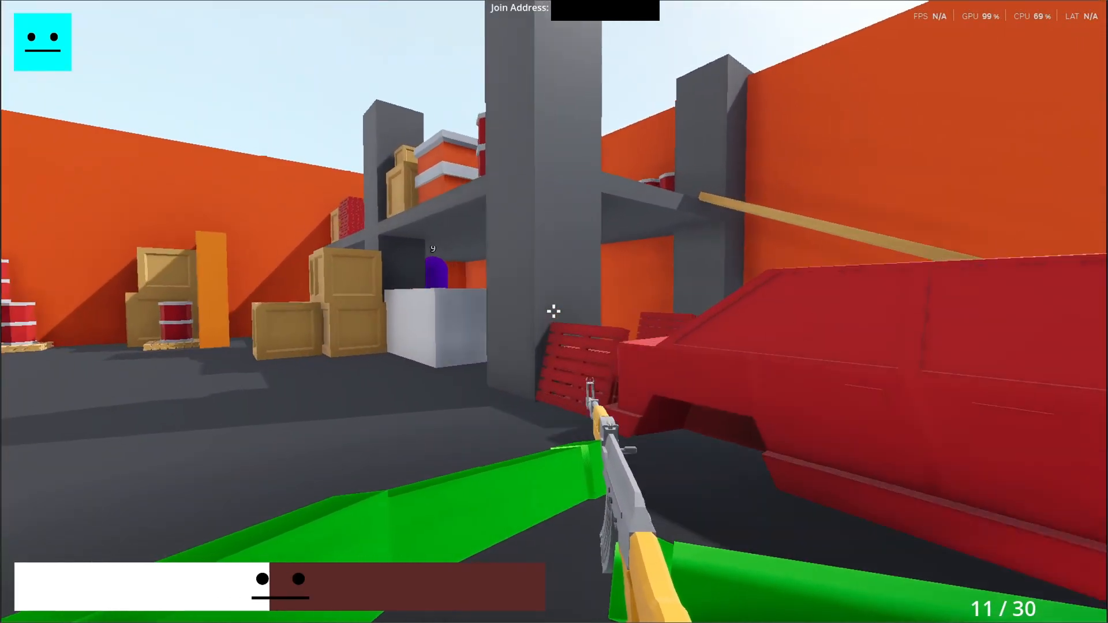
Fire the rifle at three purple opponents and the cyan opponent behind the blue car.
{"action": "left_click", "coordinate": [554, 311]}
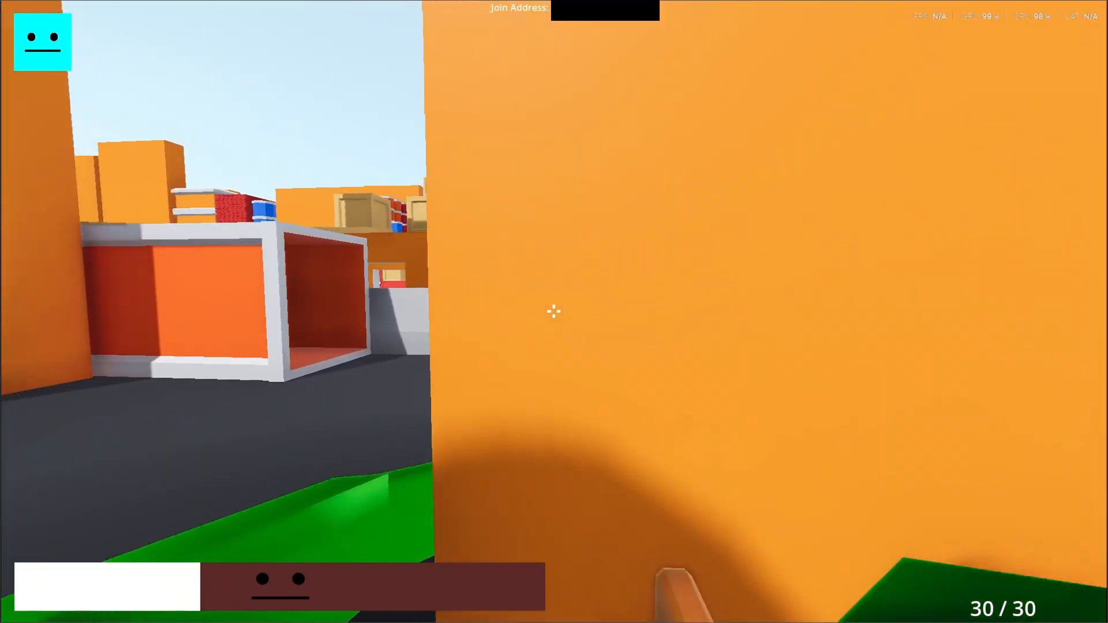
{"action": "left_click", "coordinate": [554, 312]}
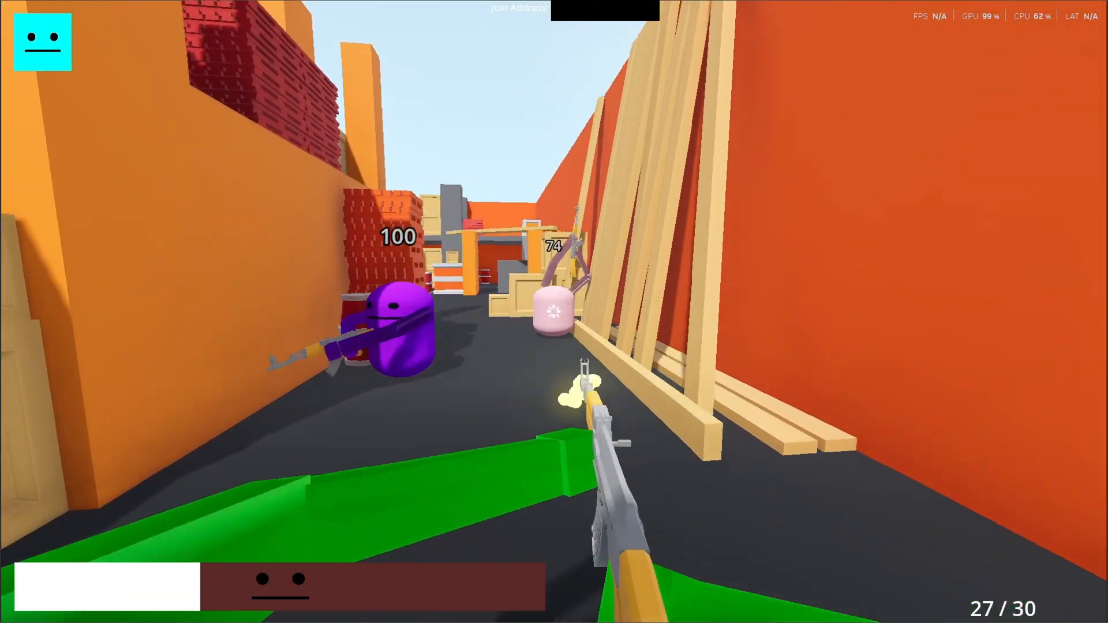
{"action": "left_click", "coordinate": [554, 312]}
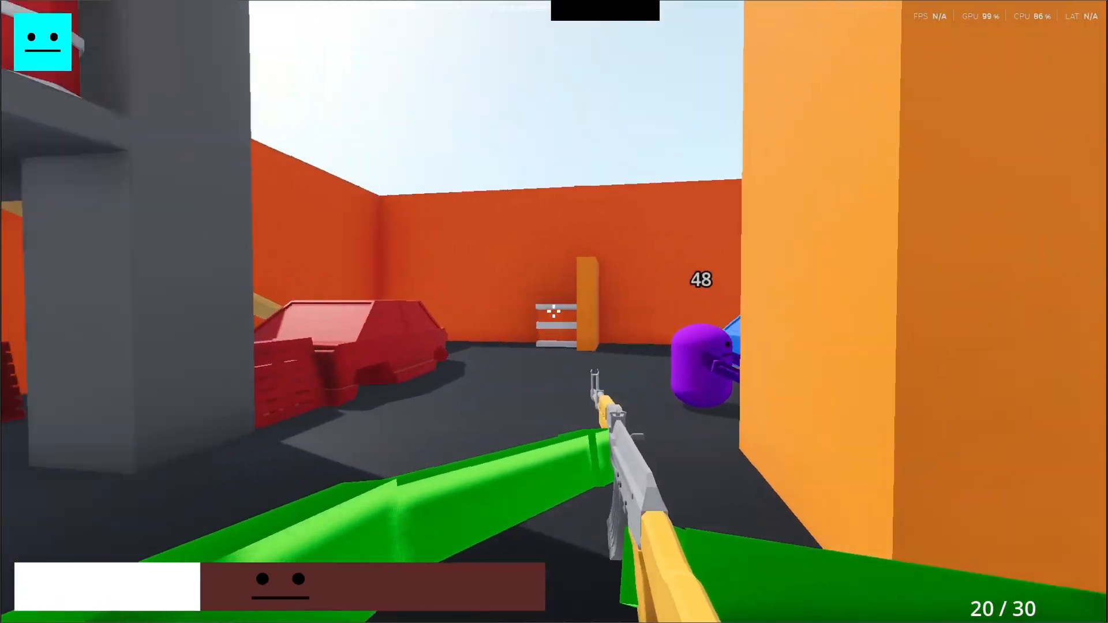
{"action": "left_click", "coordinate": [553, 311]}
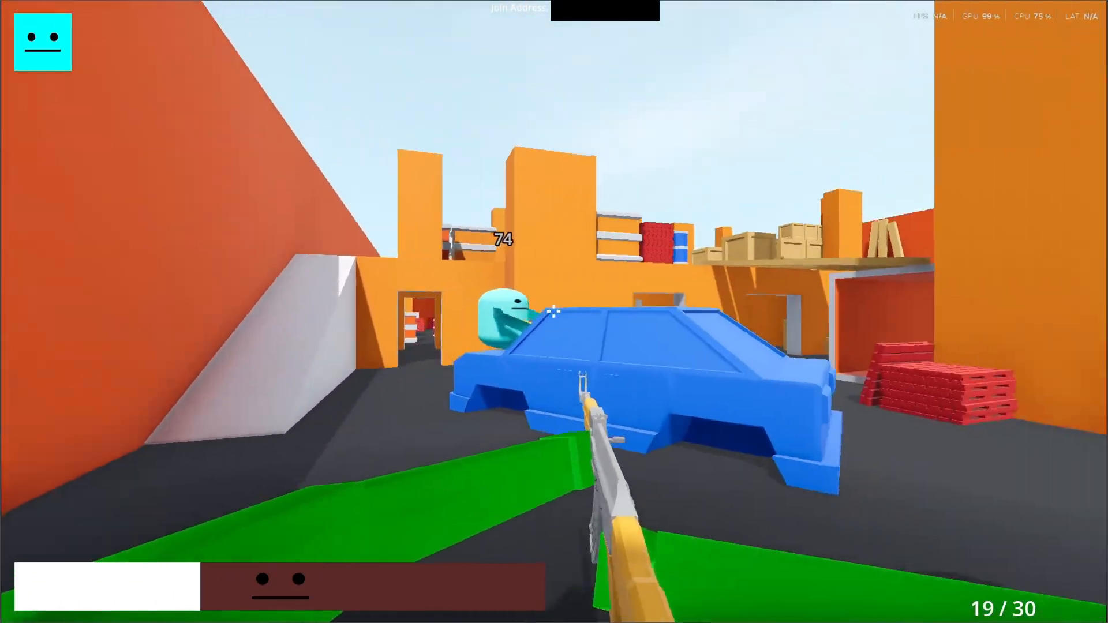